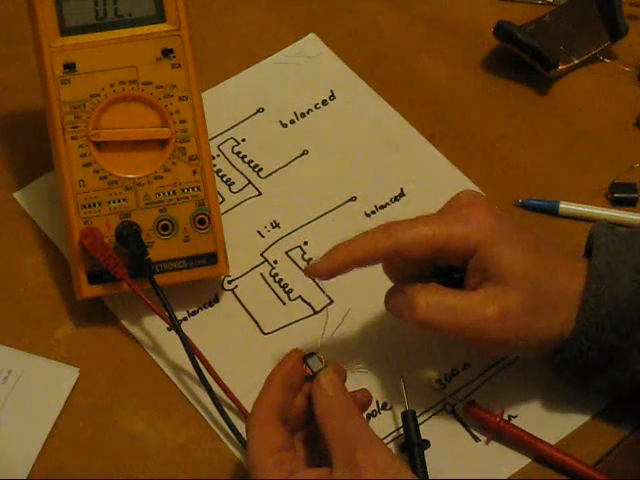
{"action": "mouse_move", "coordinate": [340, 270]}
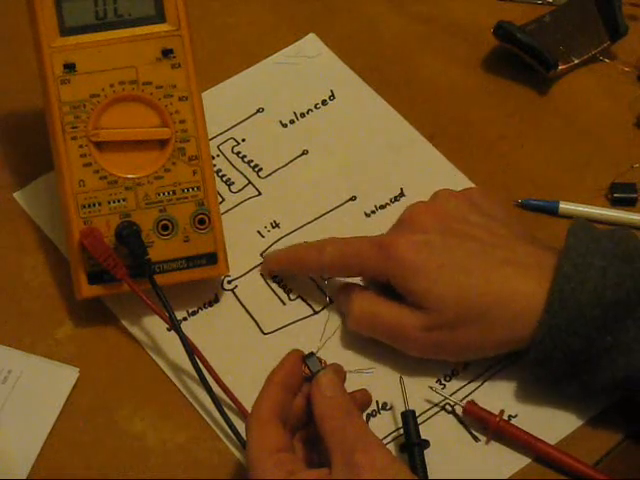